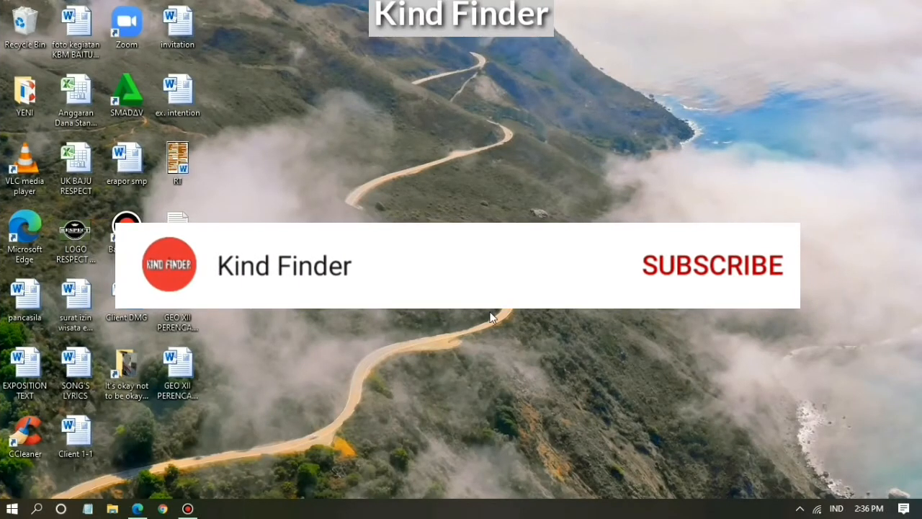
Step: Navigate to web.whatsapp.com from the 'whatsa' suggestion and sign in via the QR code
left_click(712, 265)
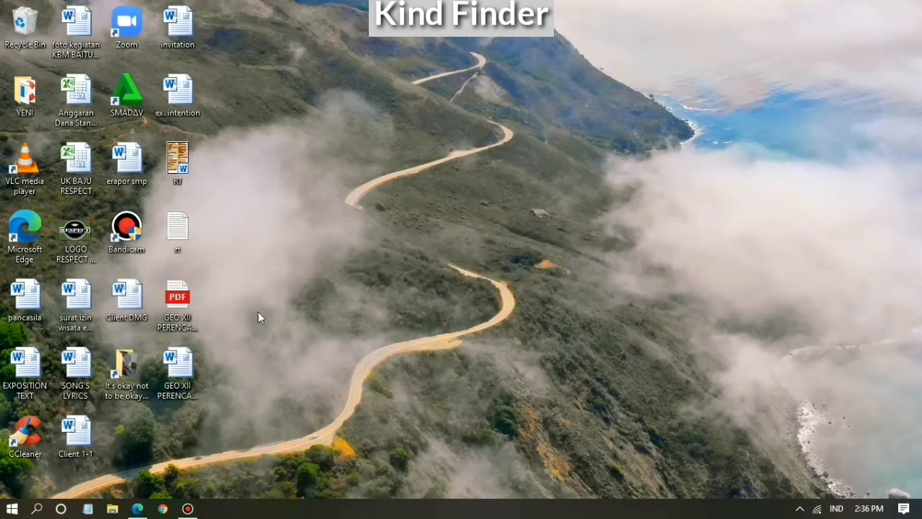
mouse_move(282, 470)
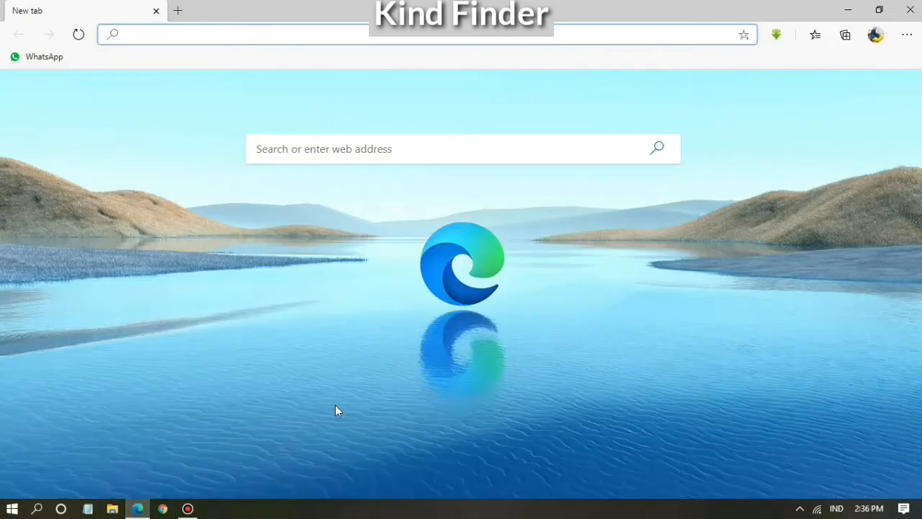
type("whatsa")
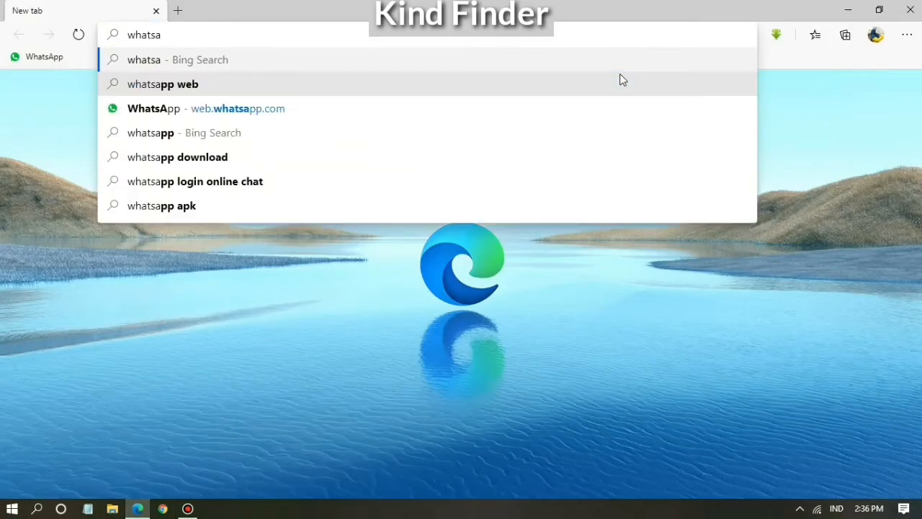
left_click(161, 84)
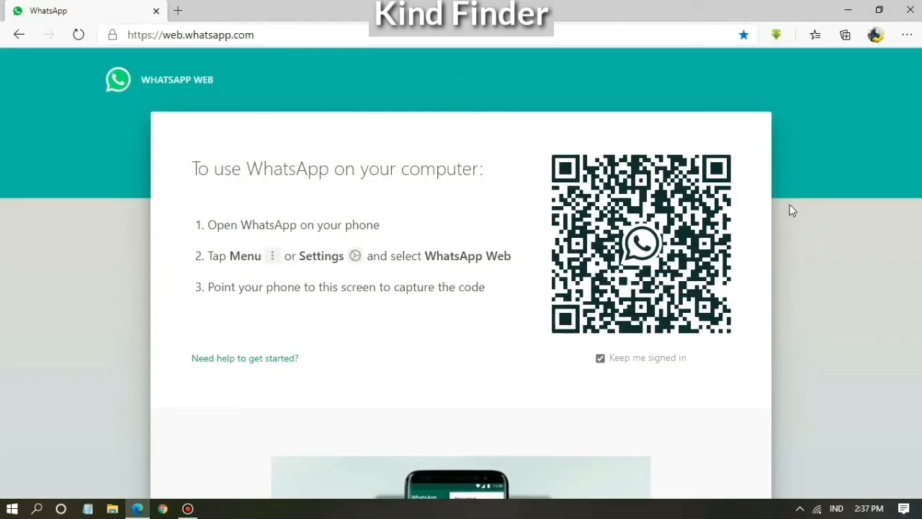
scroll("down", 3)
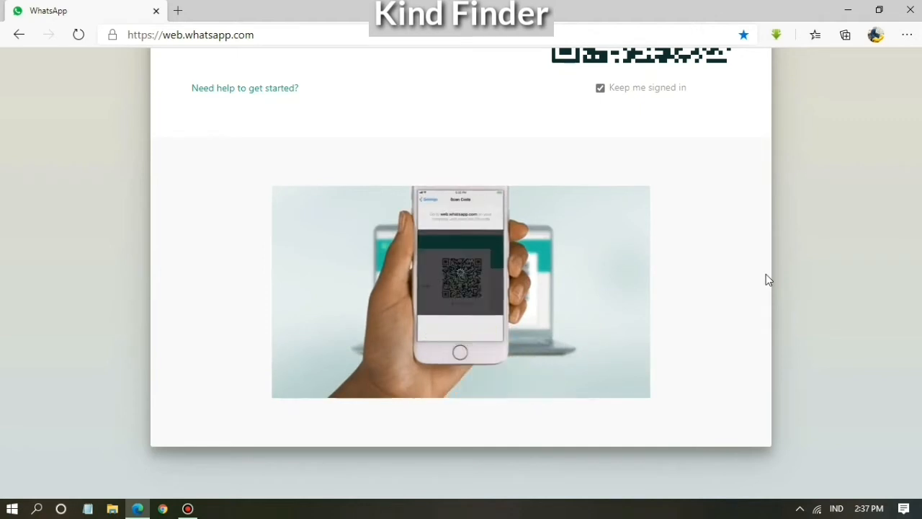
scroll("up", 3)
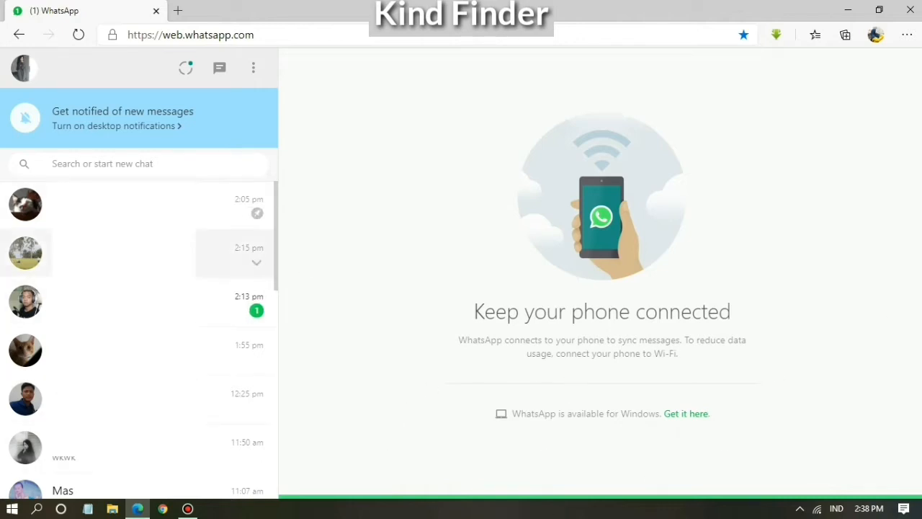
Step: Select the My Sister chat from the list and scroll to its latest messages
scroll("down", 3)
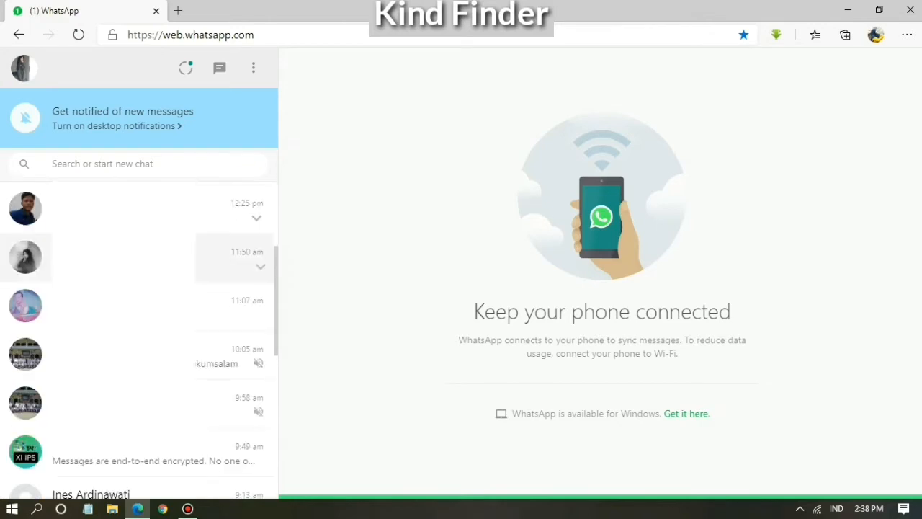
scroll("up", 3)
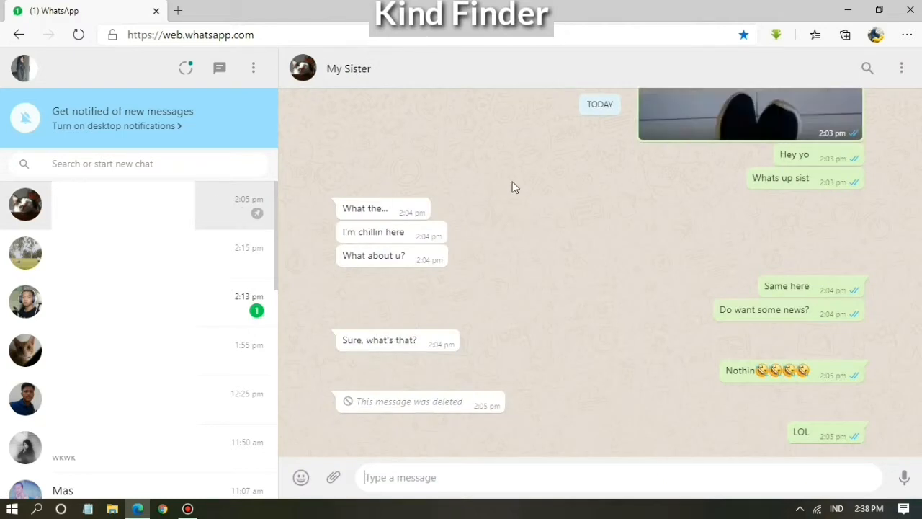
scroll("up", 3)
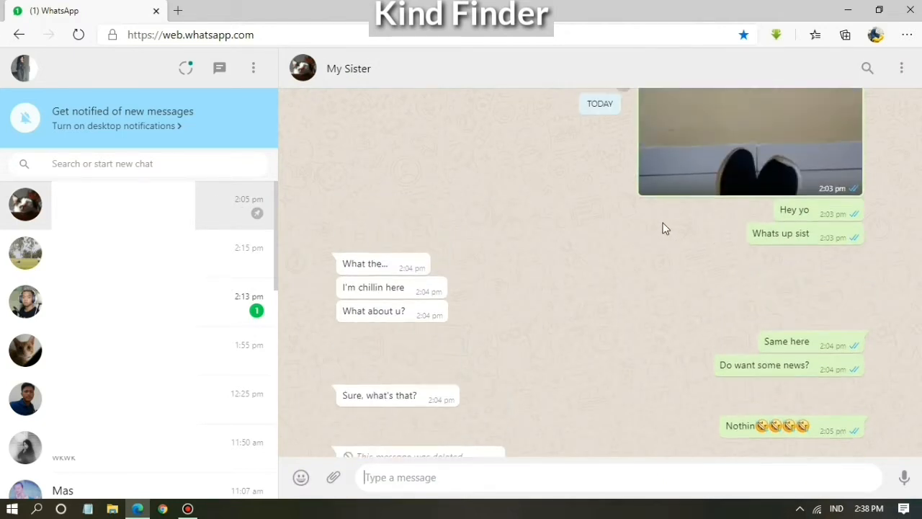
left_click(750, 142)
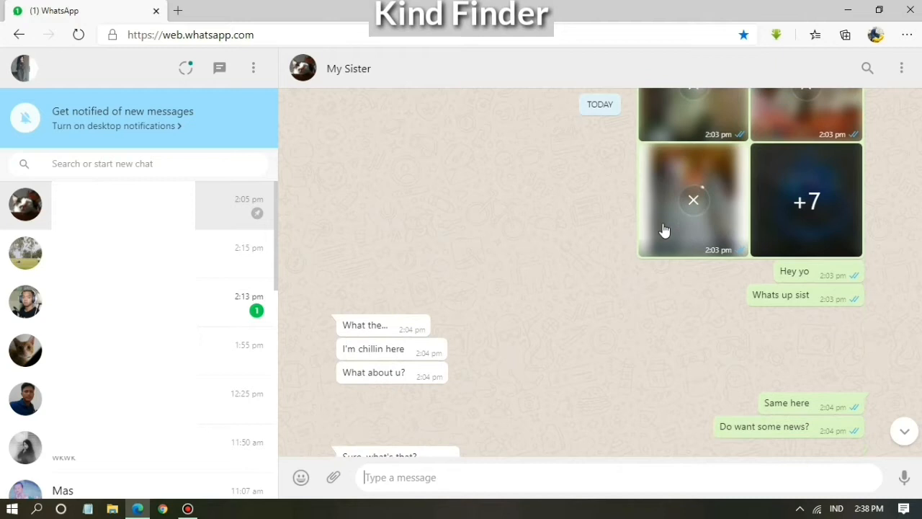
scroll("down", 3)
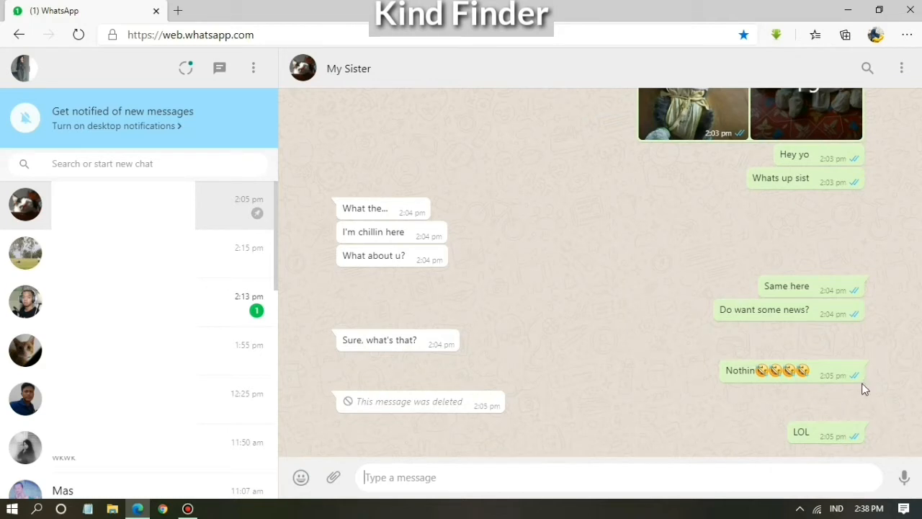
mouse_move(853, 432)
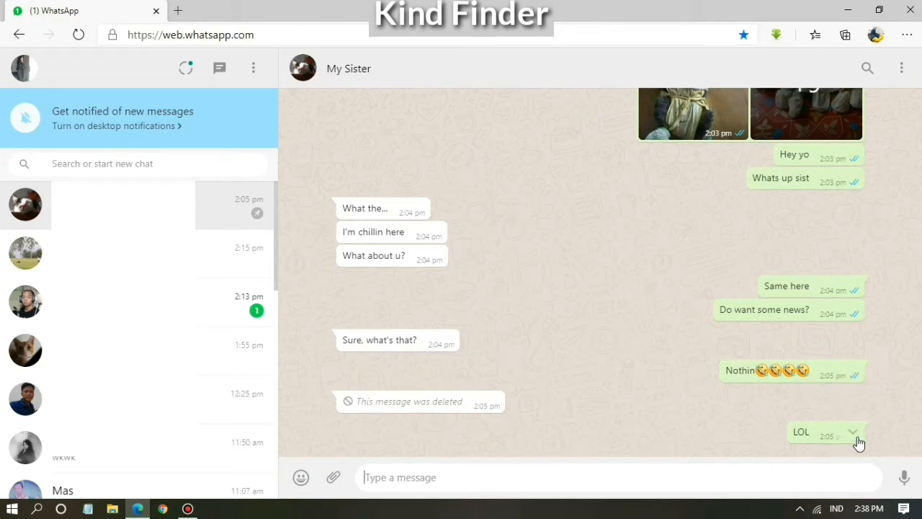
Step: Delete the LOL message using Delete for me
left_click(853, 432)
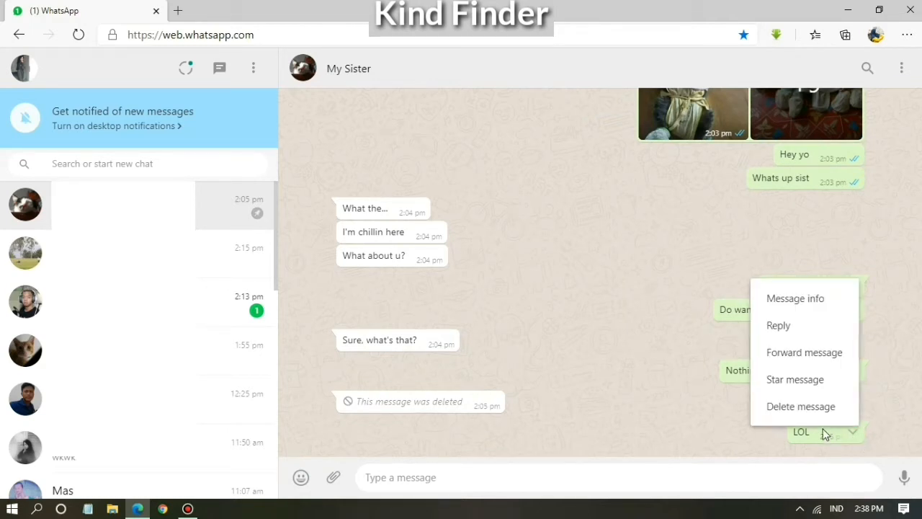
mouse_move(796, 379)
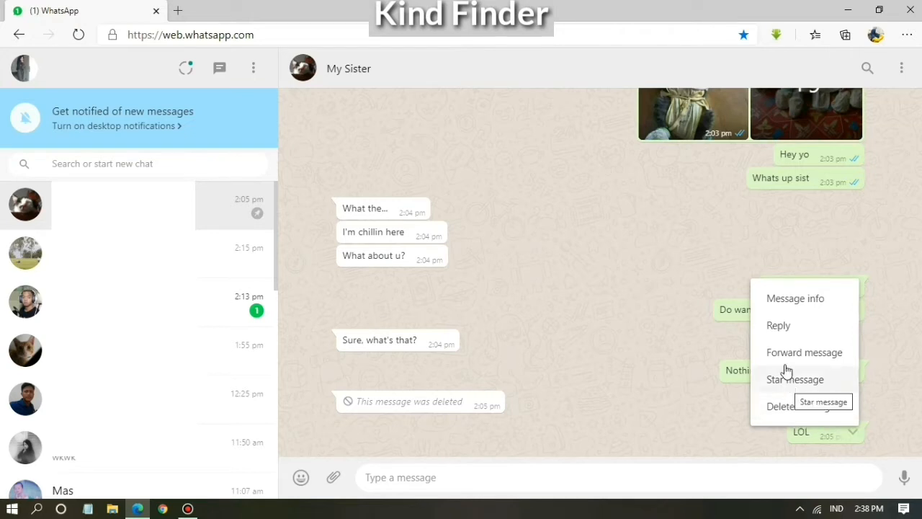
mouse_move(778, 306)
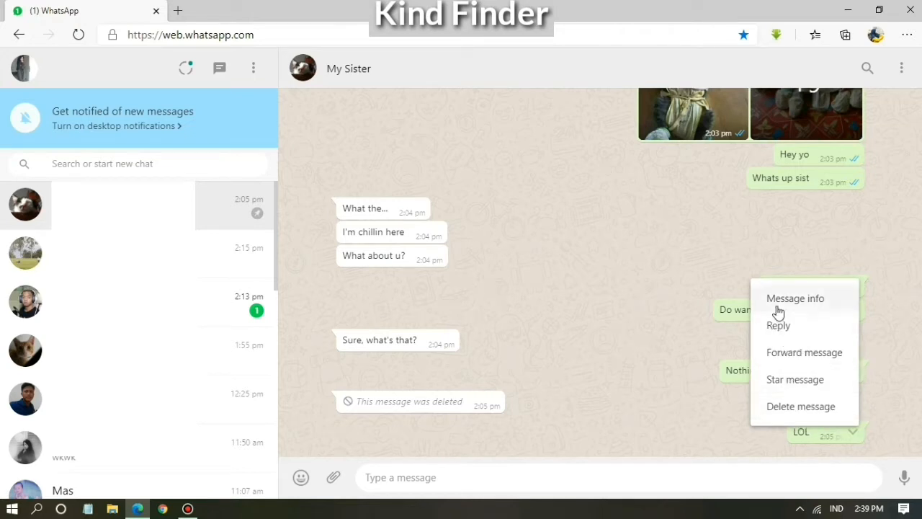
left_click(801, 406)
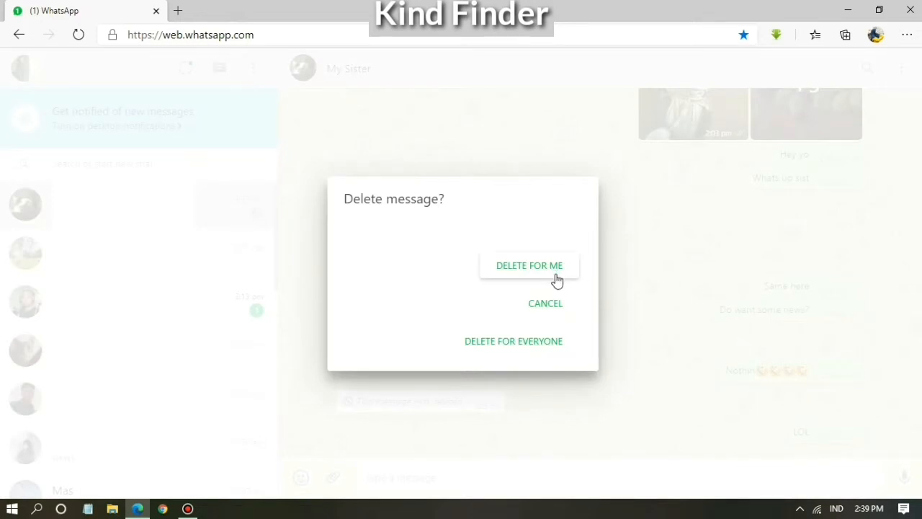
left_click(529, 265)
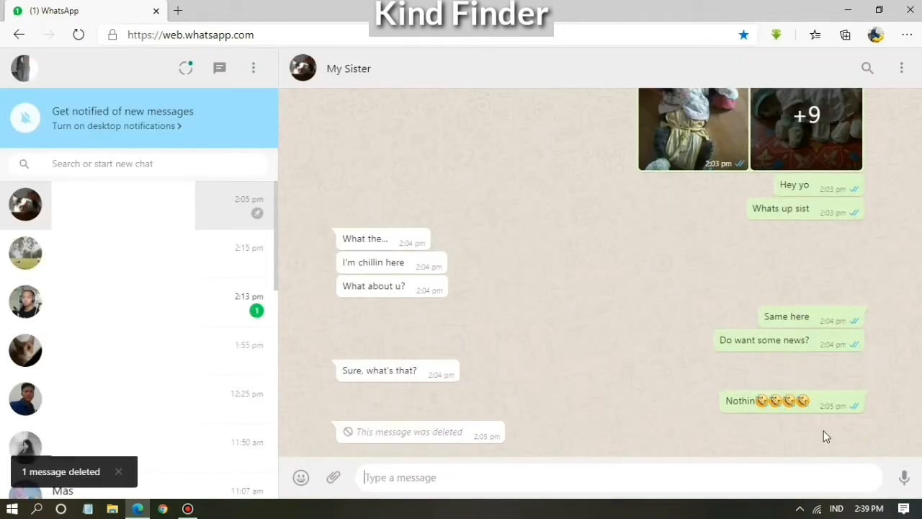
mouse_move(464, 435)
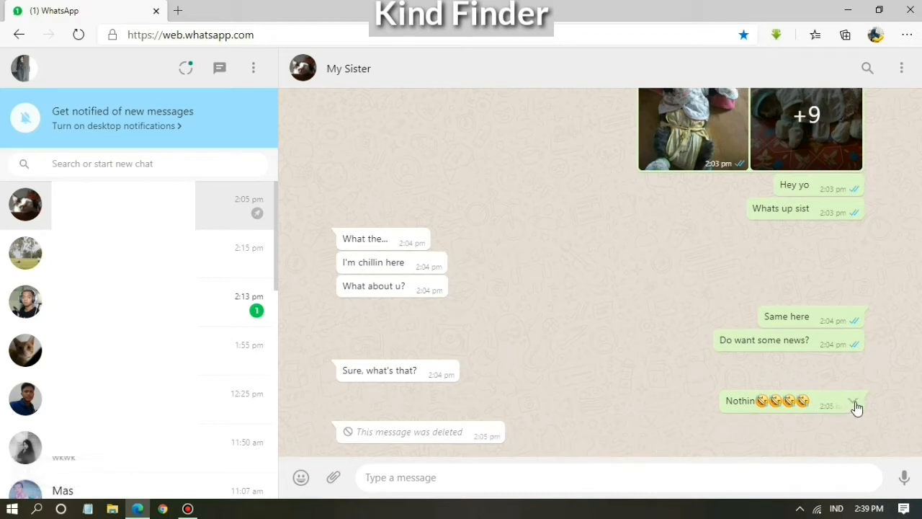
Step: Delete the 2:05 pm emoji message for everyone and acknowledge the notice
left_click(856, 405)
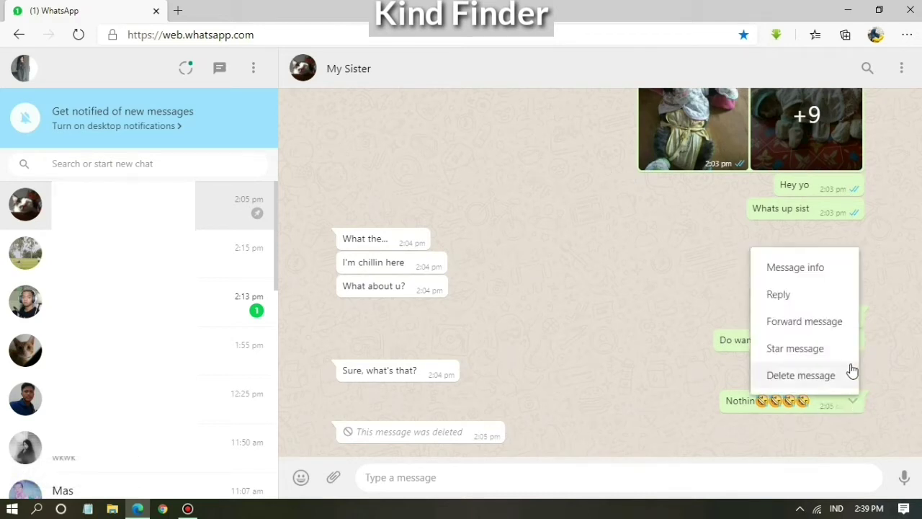
left_click(802, 374)
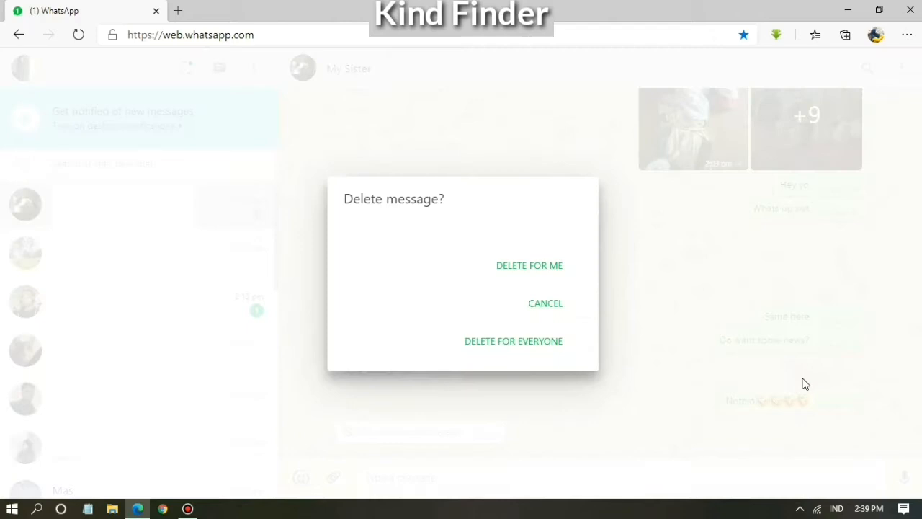
mouse_move(513, 340)
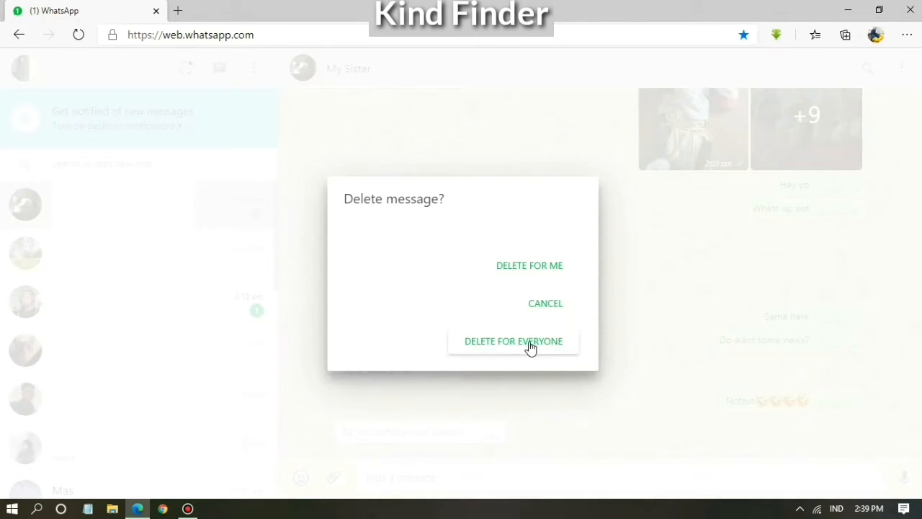
left_click(513, 340)
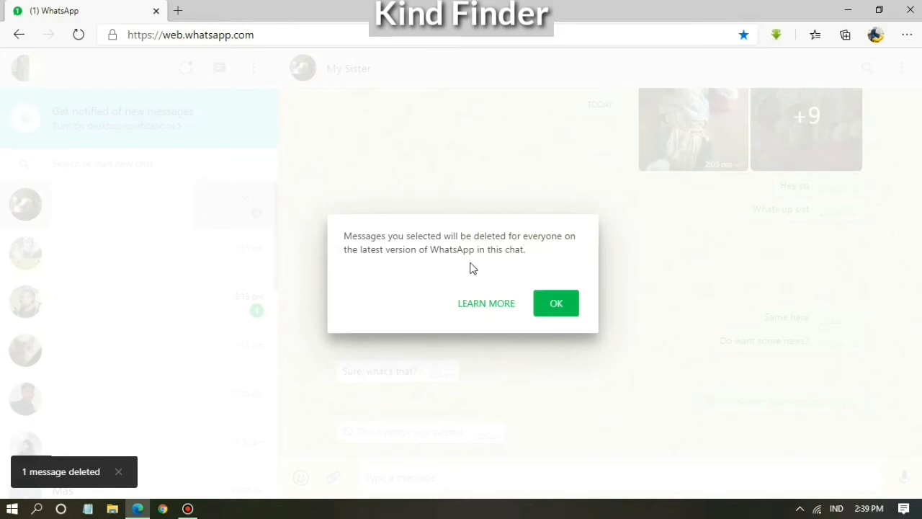
mouse_move(556, 303)
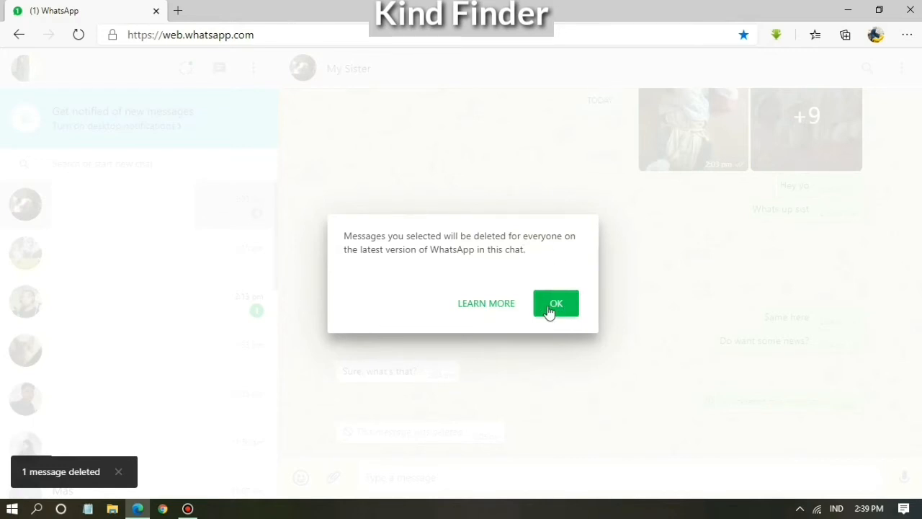
left_click(556, 303)
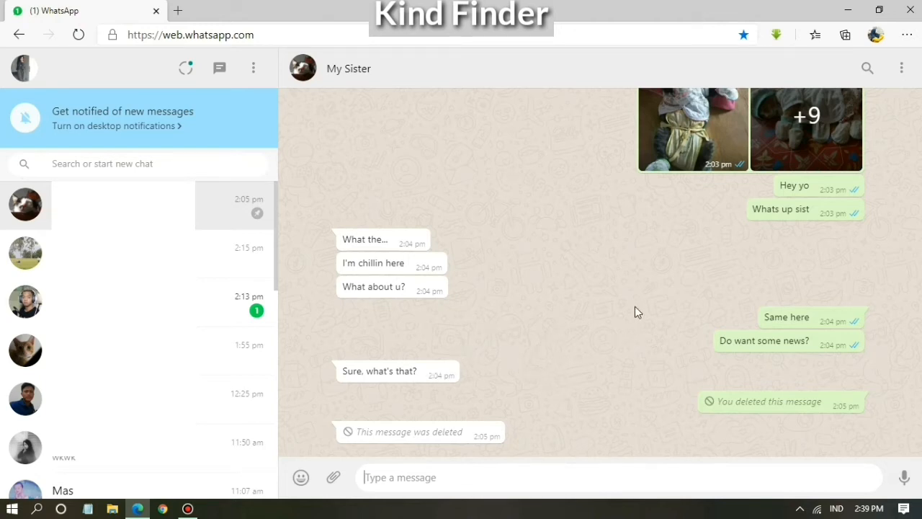
mouse_move(329, 258)
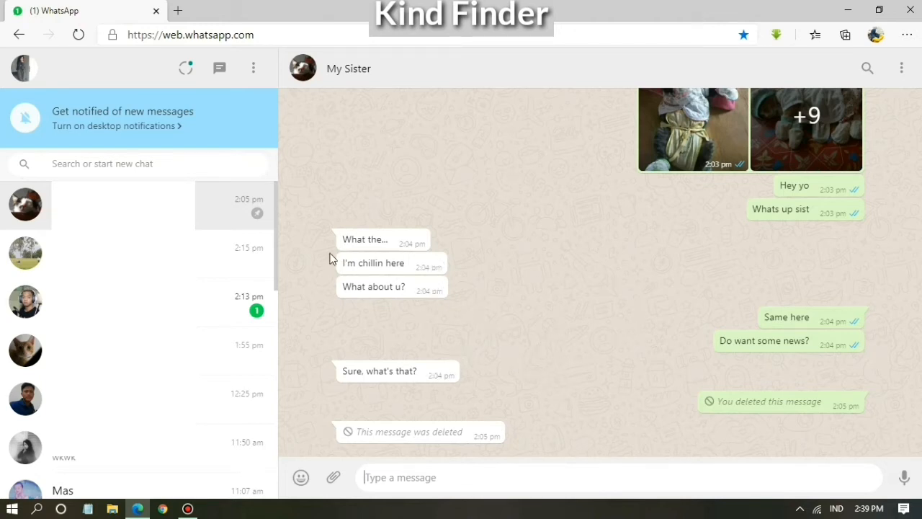
mouse_move(194, 257)
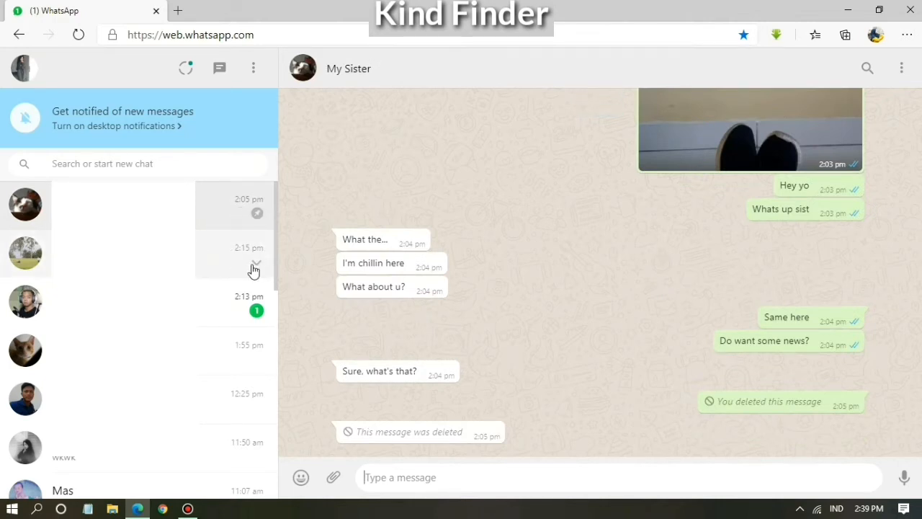
left_click(256, 262)
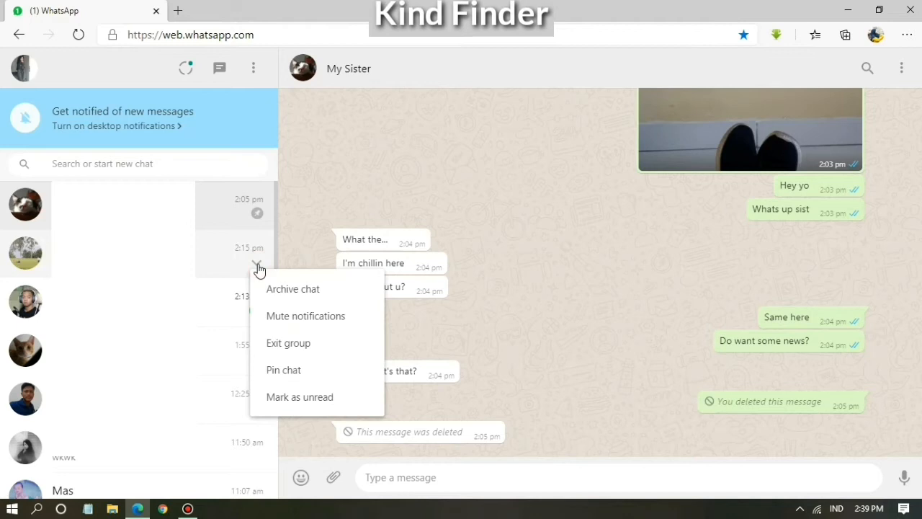
mouse_move(278, 298)
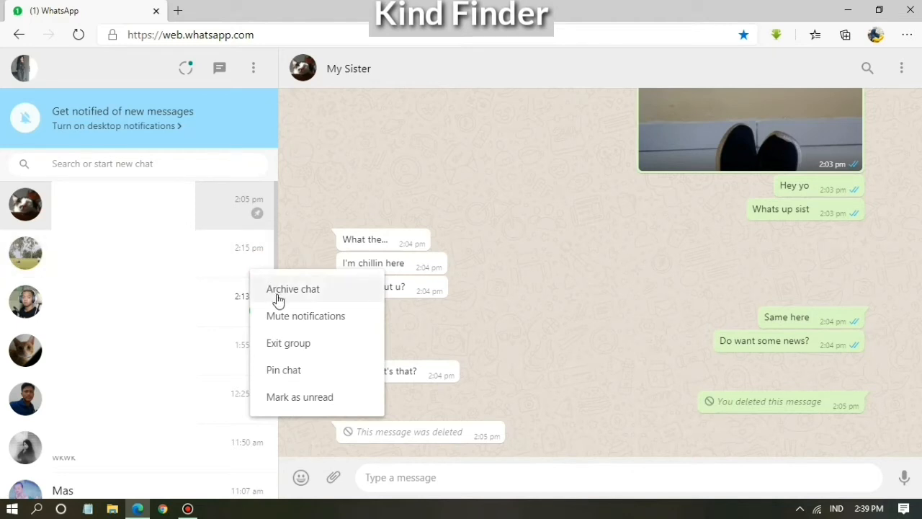
mouse_move(294, 289)
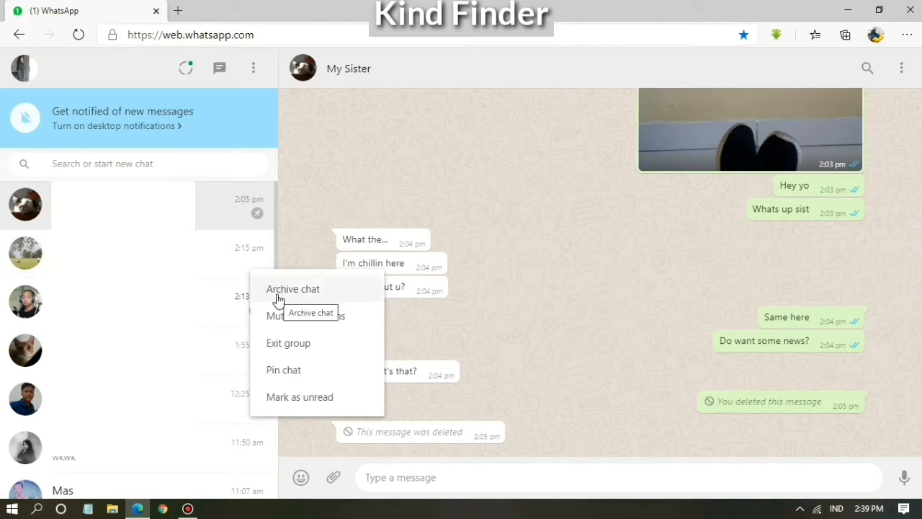
left_click(293, 288)
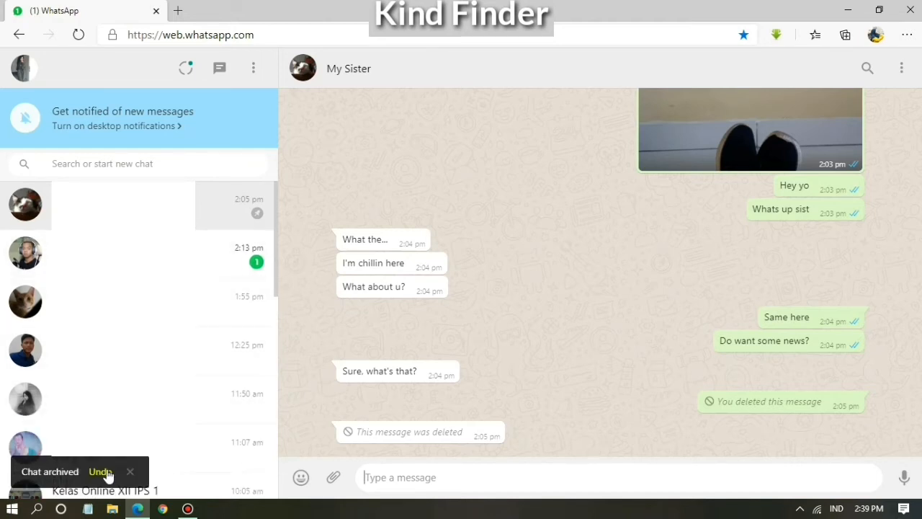
left_click(101, 471)
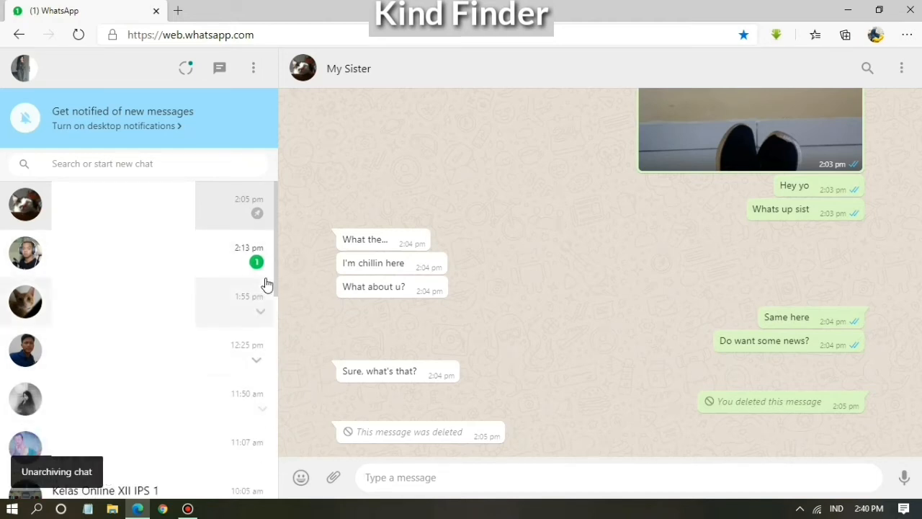
left_click(256, 263)
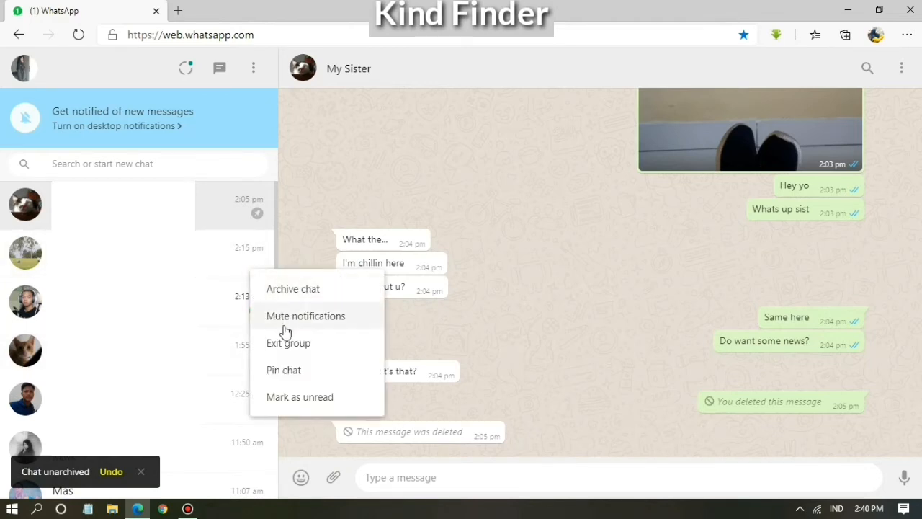
mouse_move(291, 378)
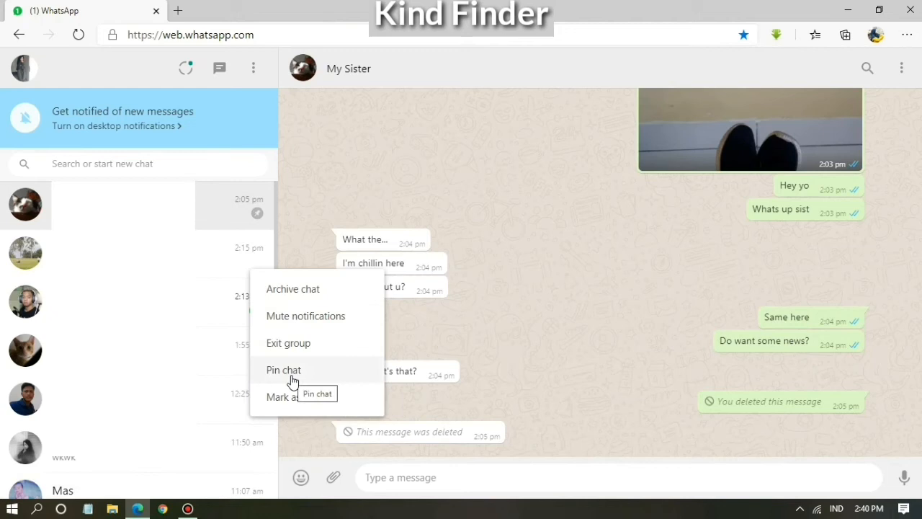
Step: Pin the 2:15 pm chat to the top, view contacts' status updates, then close them
left_click(282, 369)
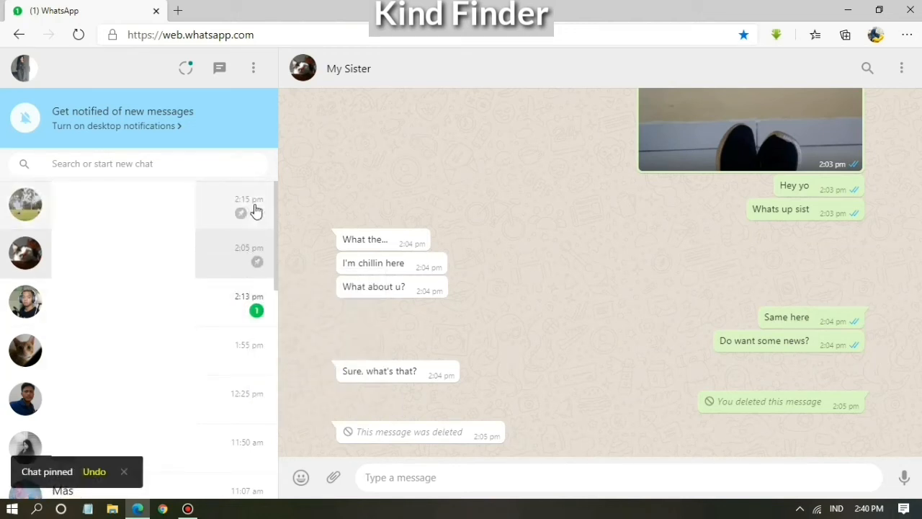
mouse_move(225, 314)
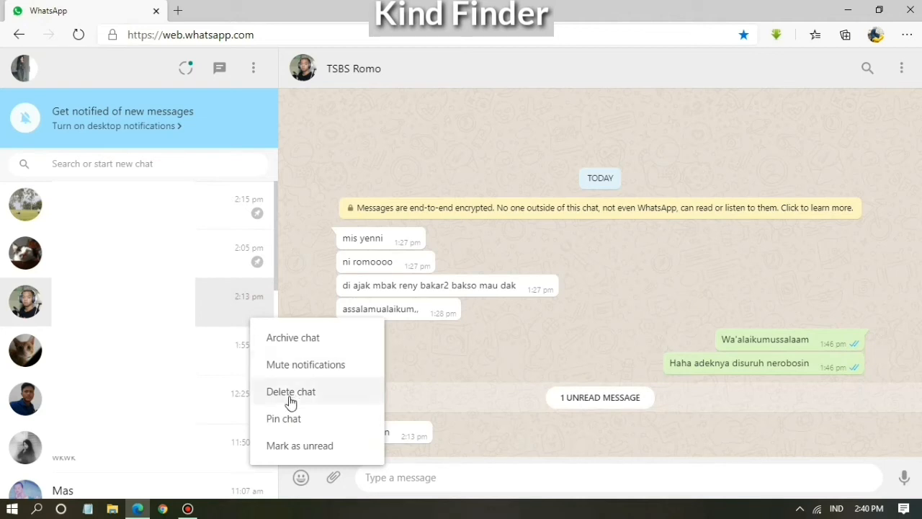
mouse_move(288, 318)
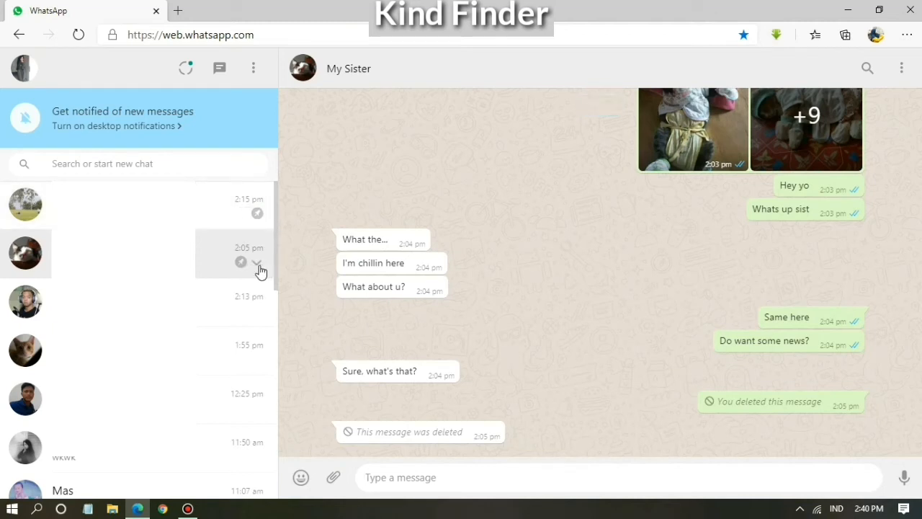
mouse_move(258, 68)
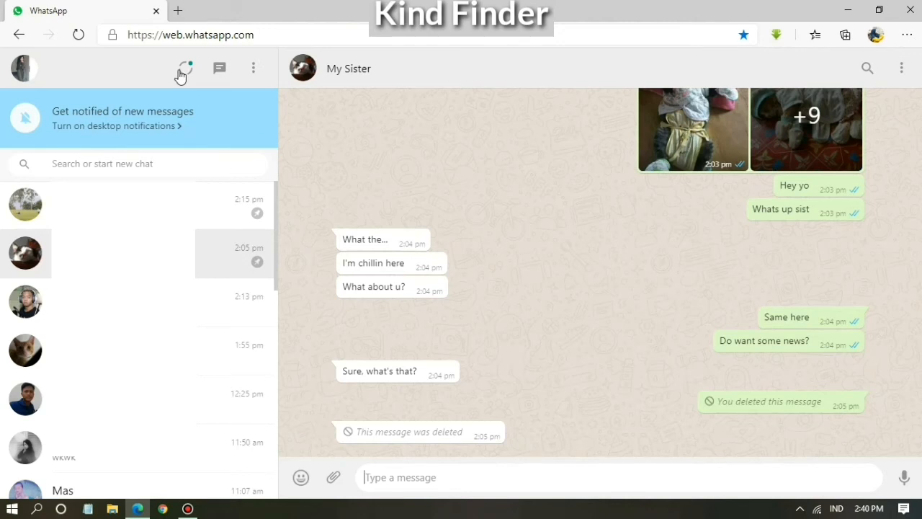
left_click(182, 68)
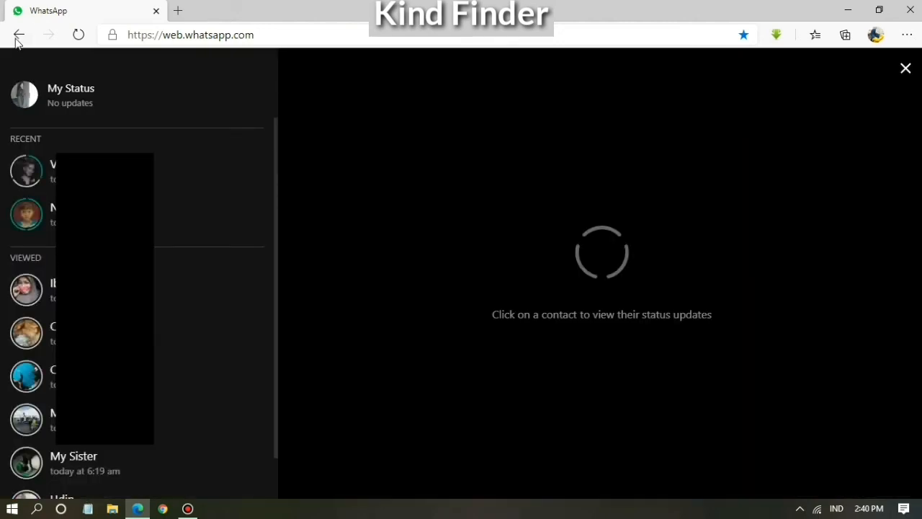
mouse_move(906, 69)
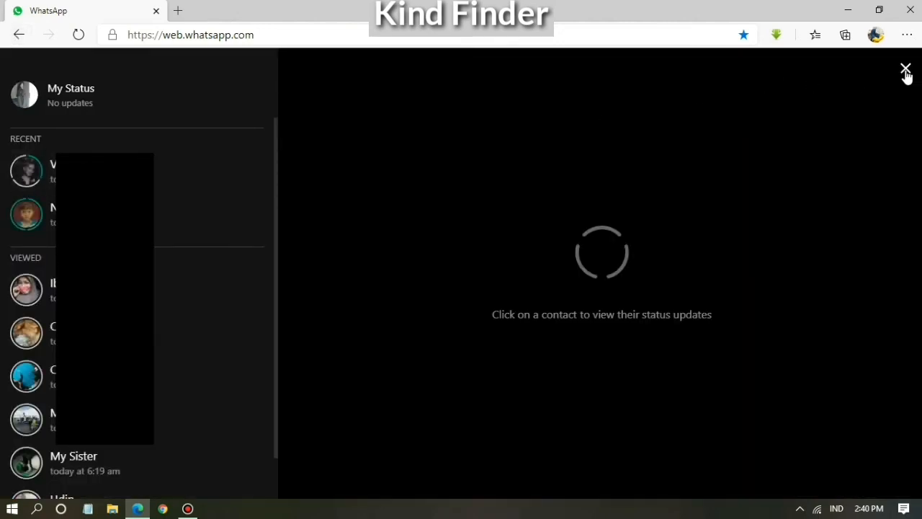
left_click(906, 69)
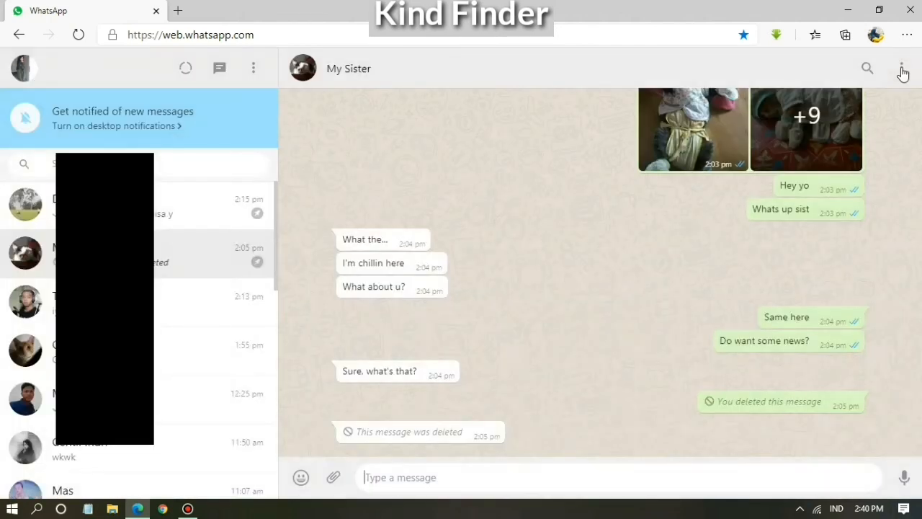
Step: Log out of WhatsApp Web from the three-dot menu, returning to the QR page
left_click(253, 68)
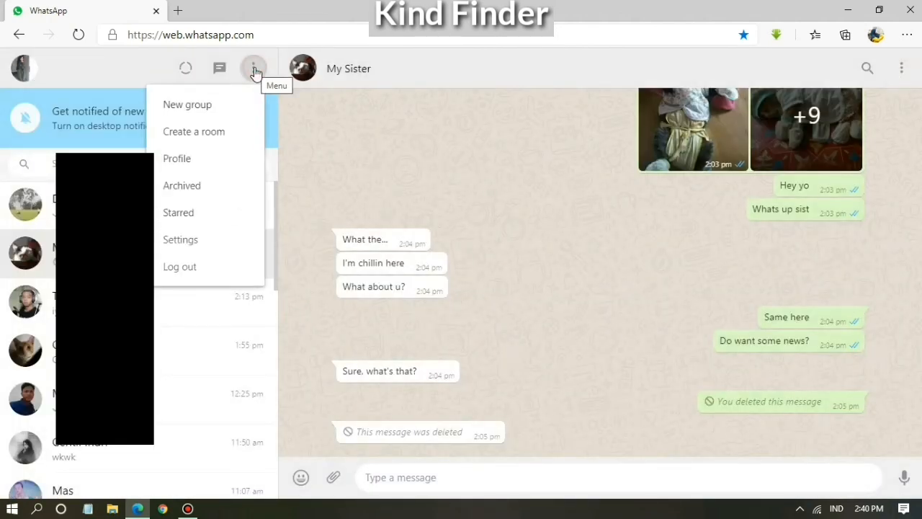
mouse_move(193, 132)
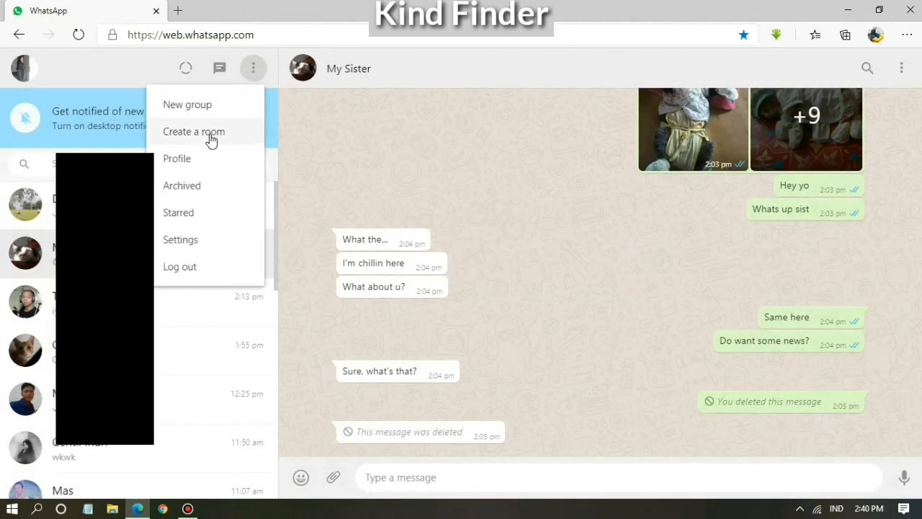
mouse_move(209, 170)
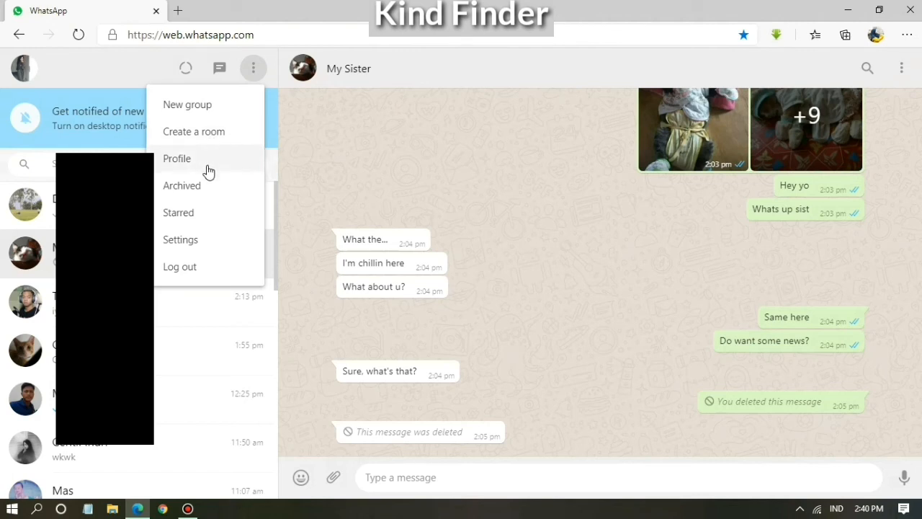
mouse_move(211, 219)
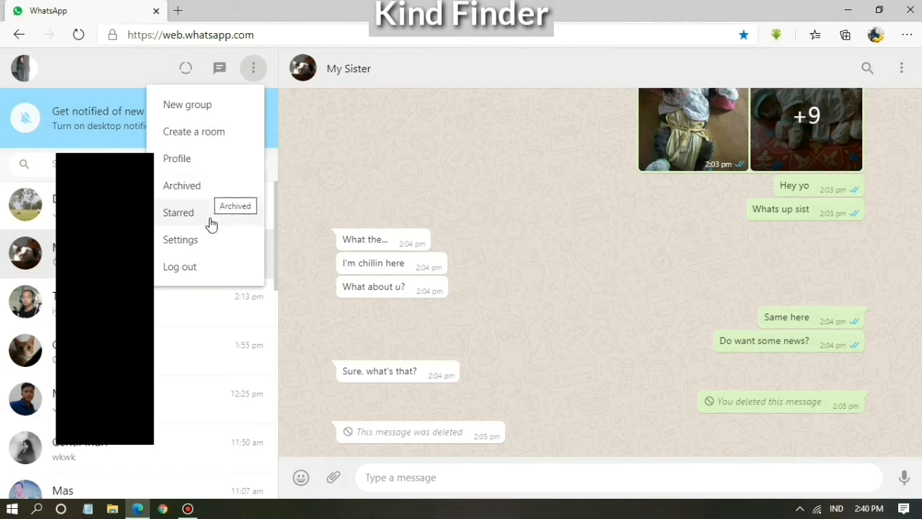
mouse_move(216, 271)
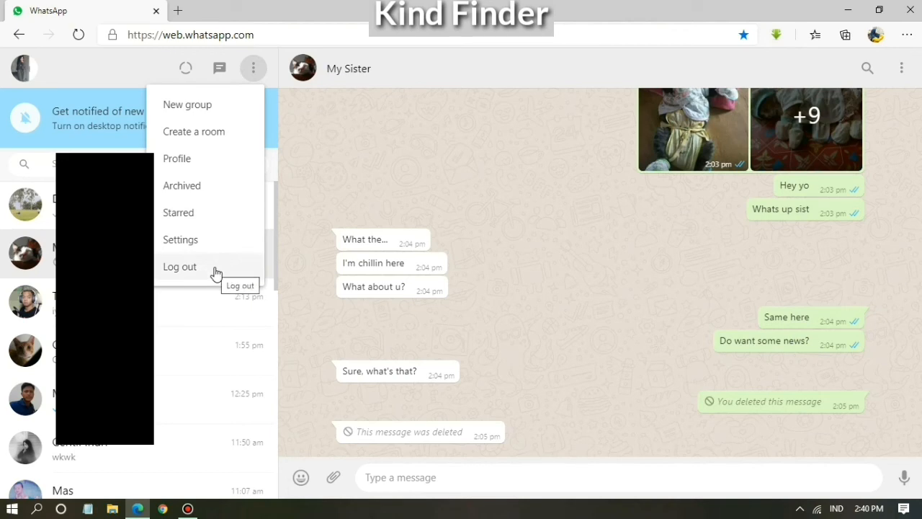
mouse_move(213, 269)
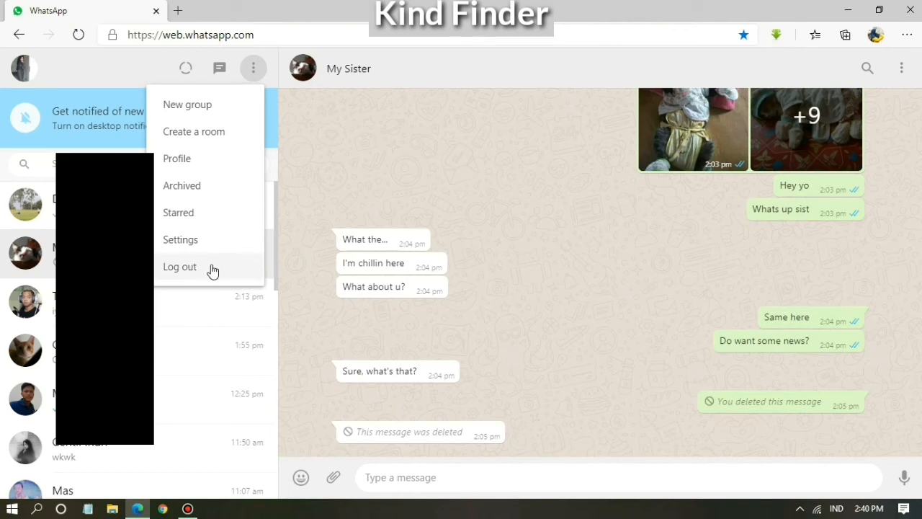
left_click(179, 267)
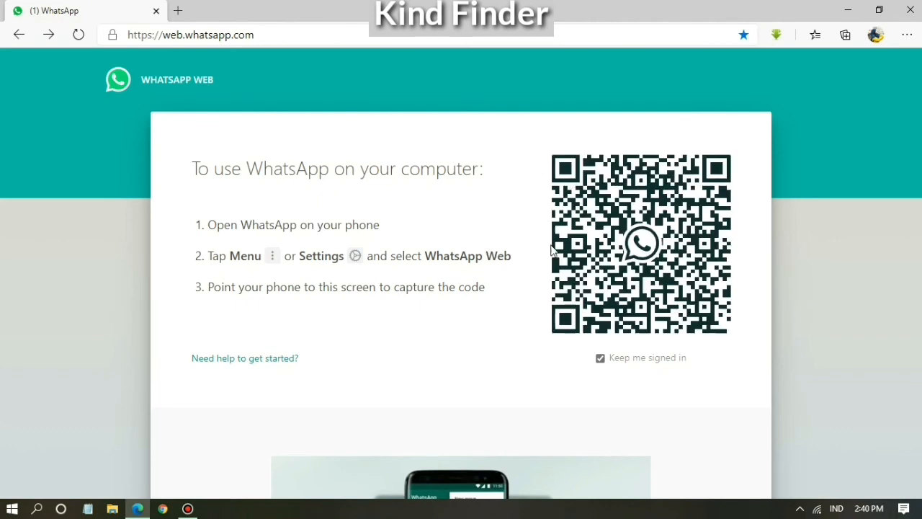
mouse_move(703, 147)
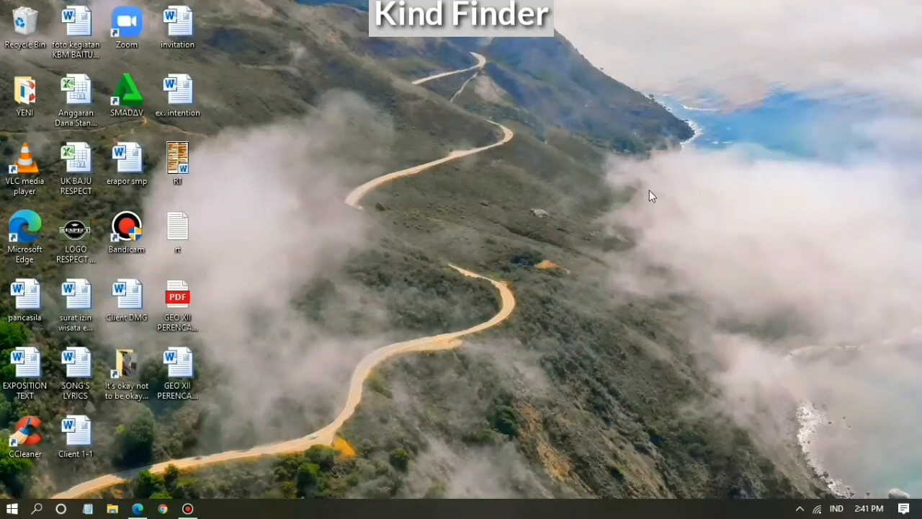
mouse_move(641, 182)
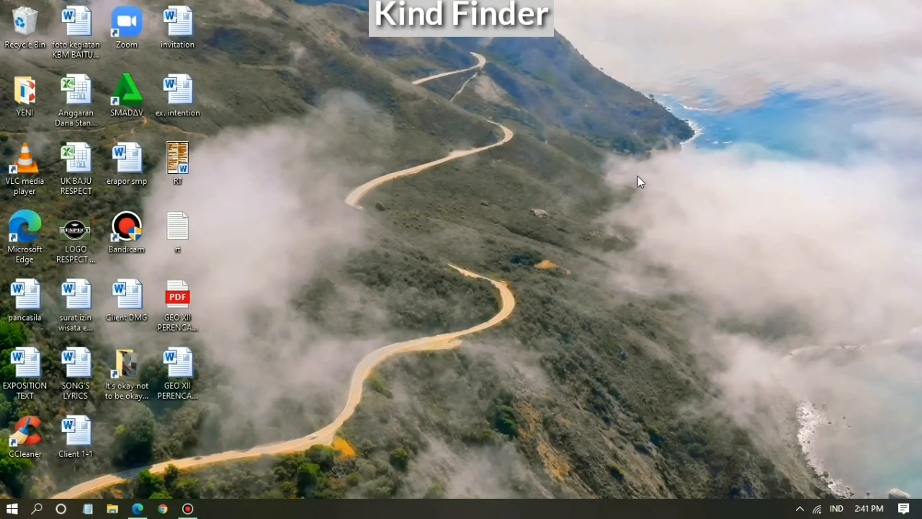